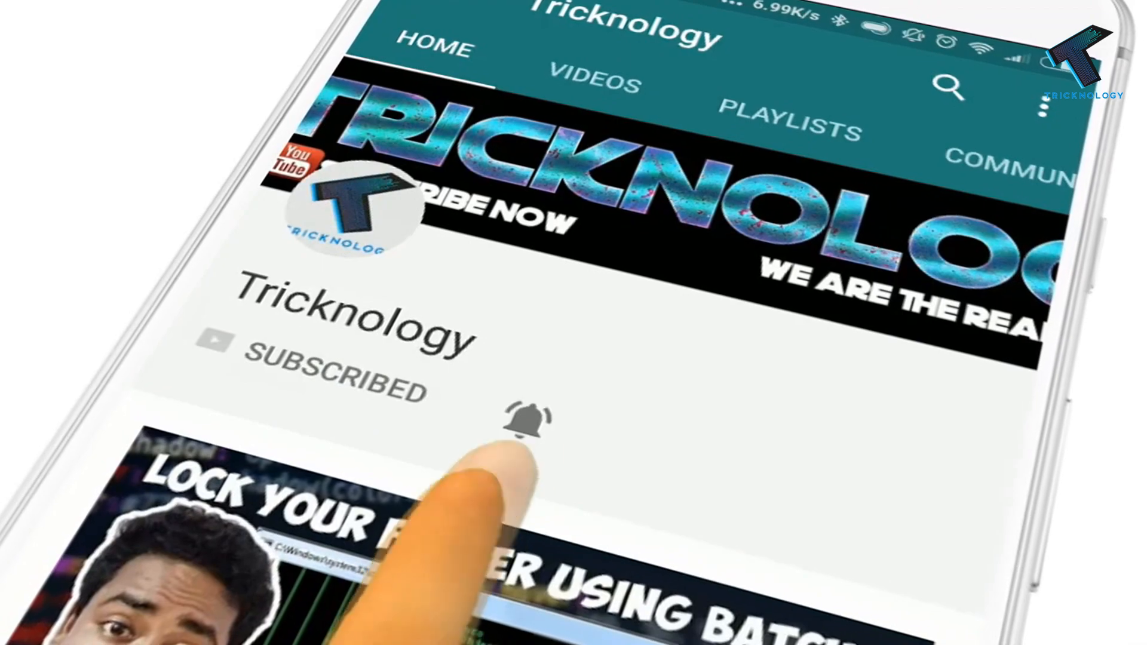
# Step: Bring up Chrome and return to the WeTransfer tab after glancing at pCloud Transfer and Filemail
pyautogui.click(528, 421)
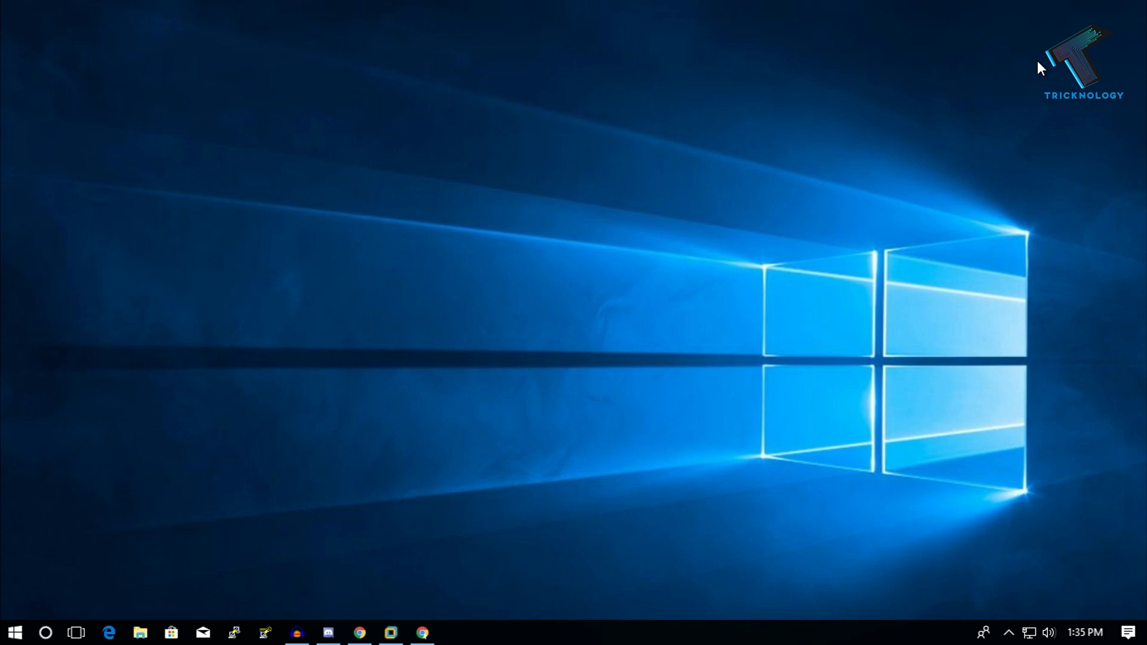
pyautogui.moveTo(457, 574)
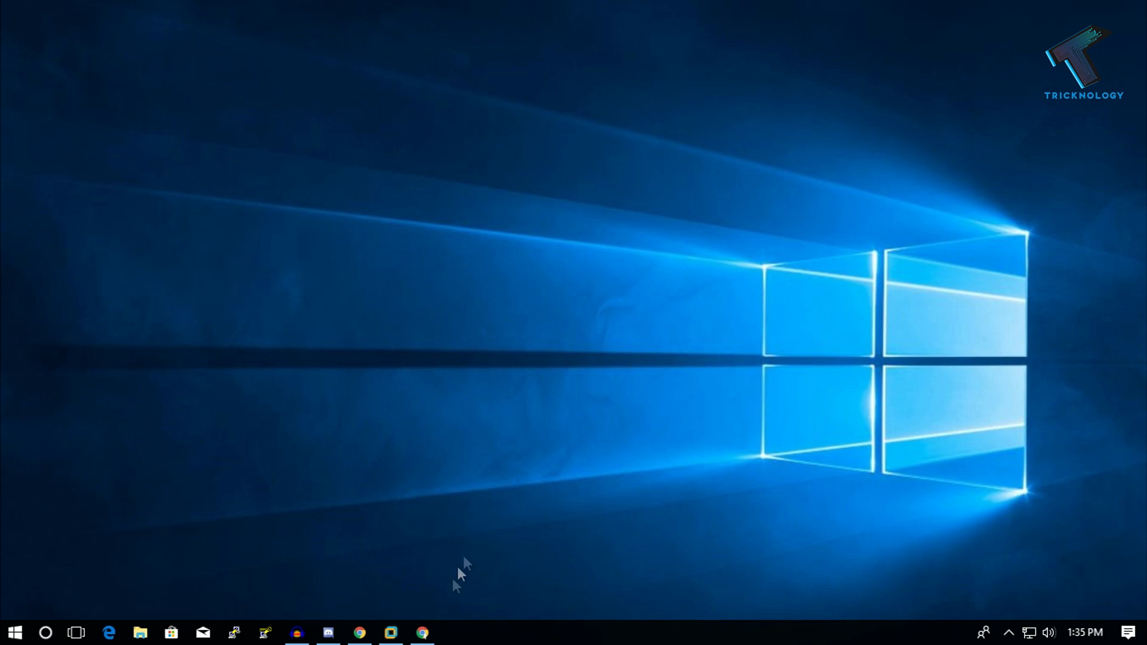
pyautogui.click(420, 632)
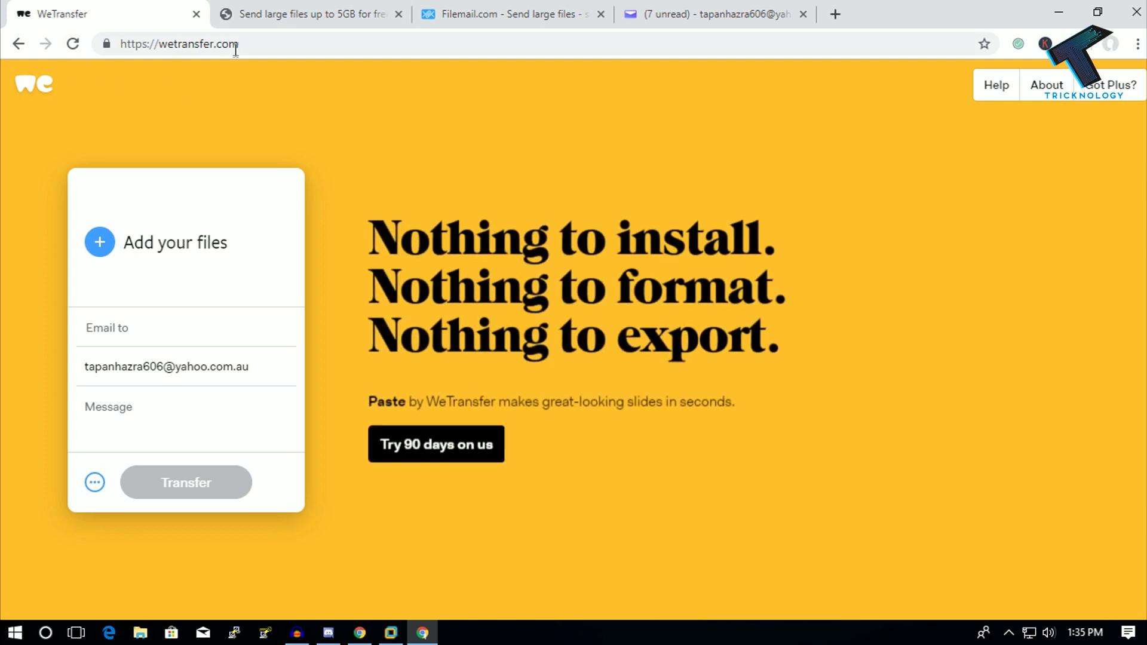
pyautogui.moveTo(274, 258)
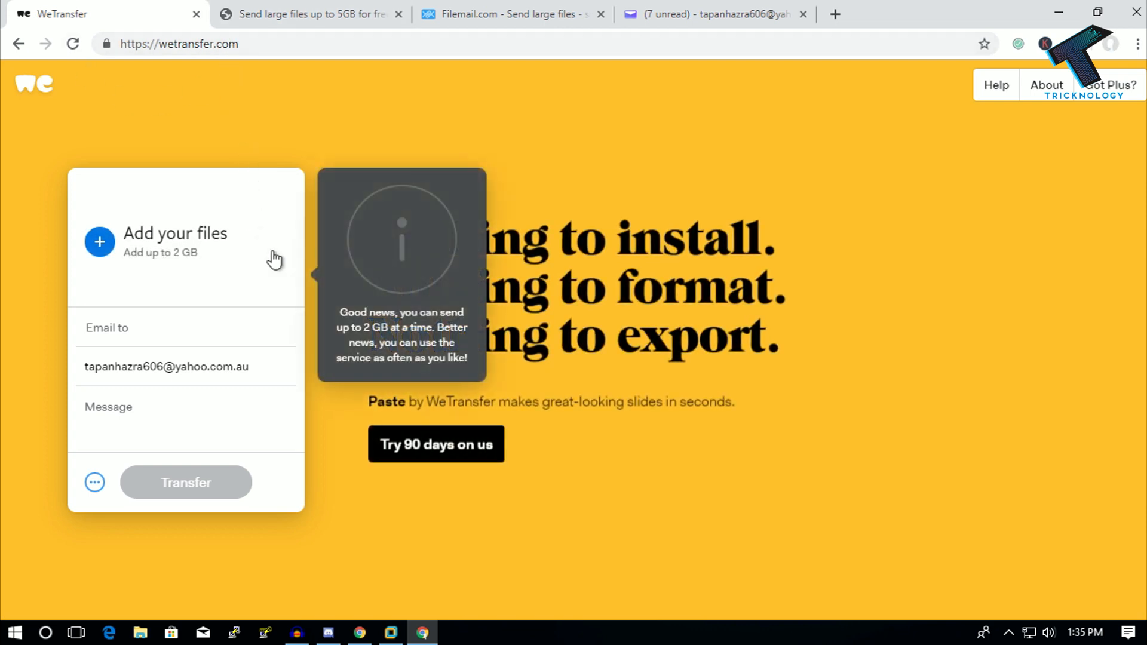
pyautogui.moveTo(218, 259)
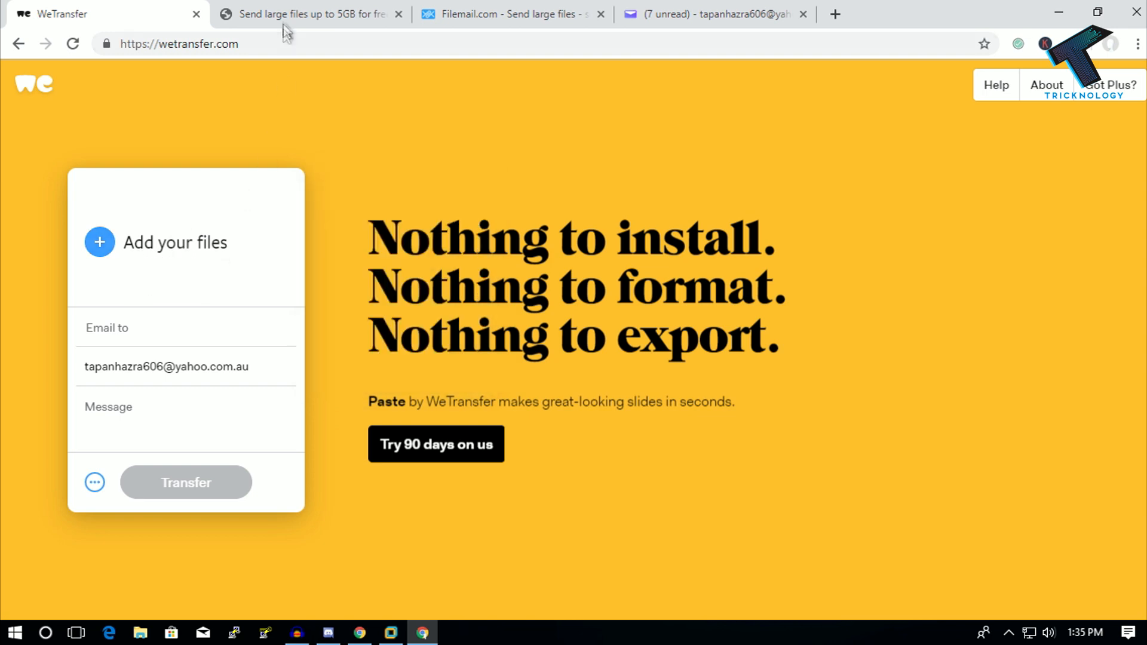
pyautogui.click(308, 13)
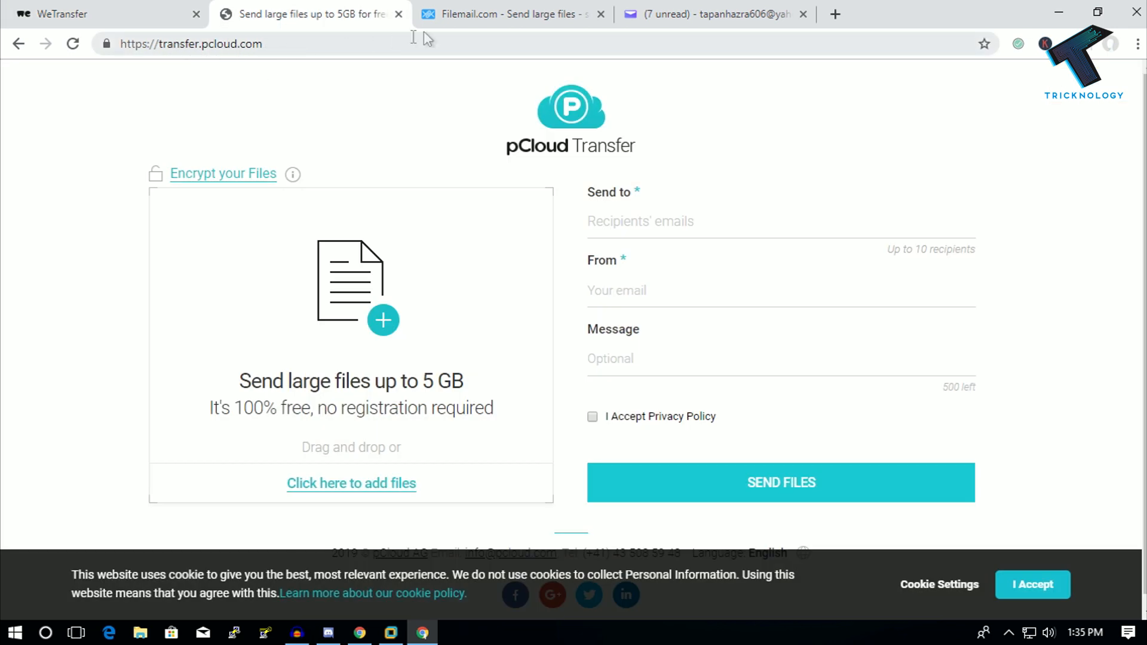
pyautogui.click(512, 14)
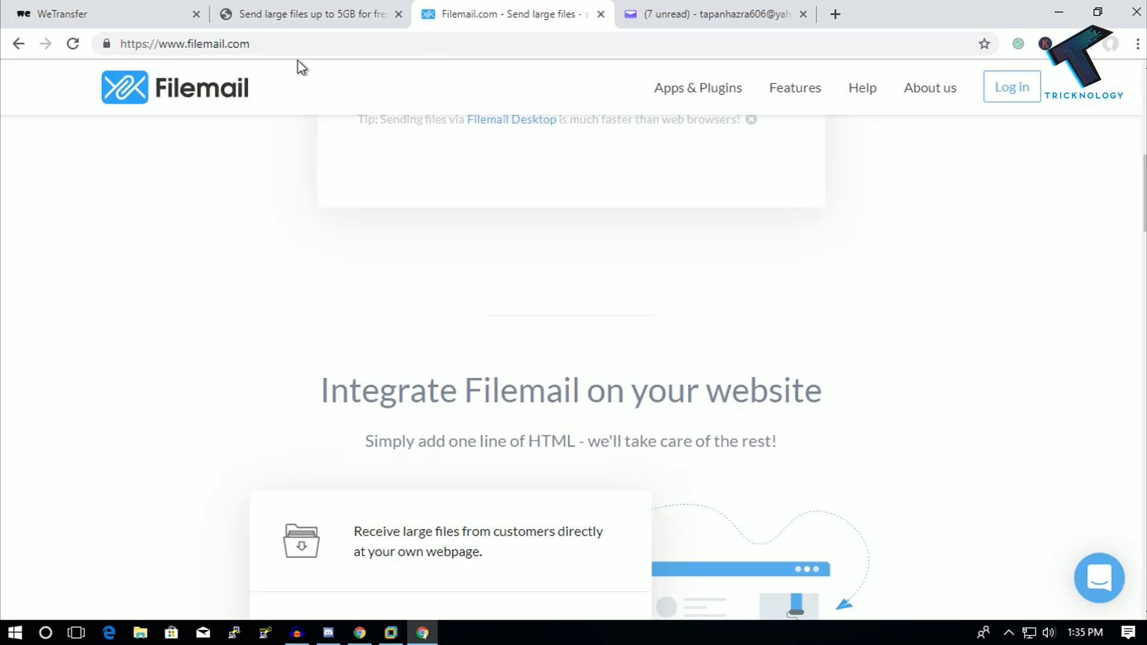
pyautogui.click(107, 14)
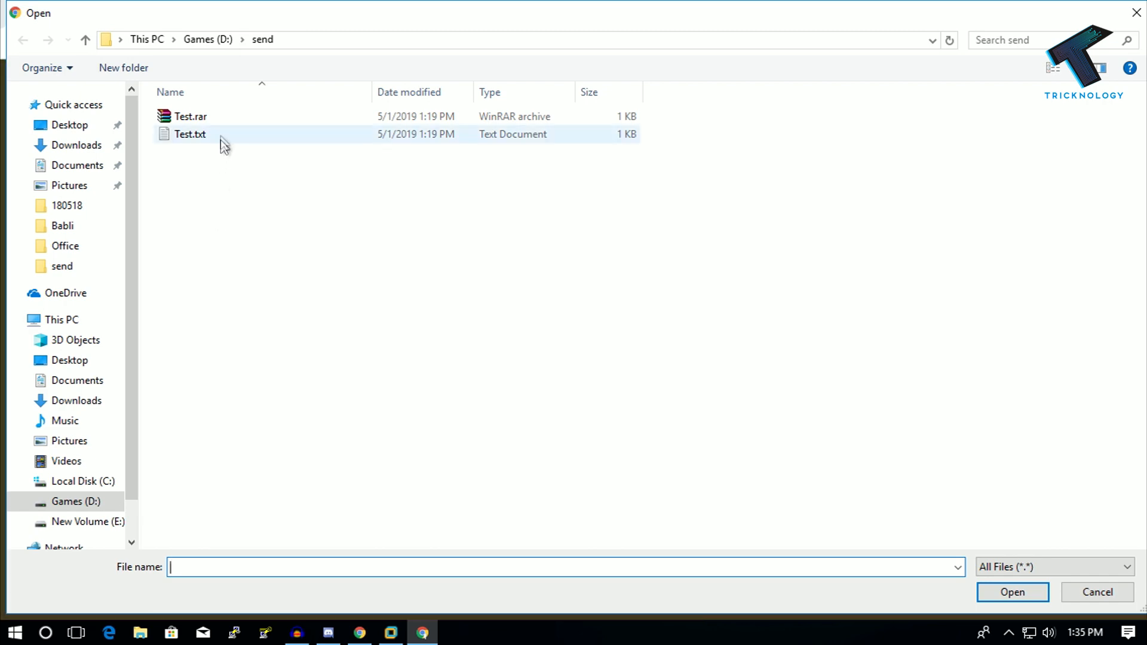
# Step: Add Test.rar from D:\send as the file to transfer
pyautogui.click(190, 117)
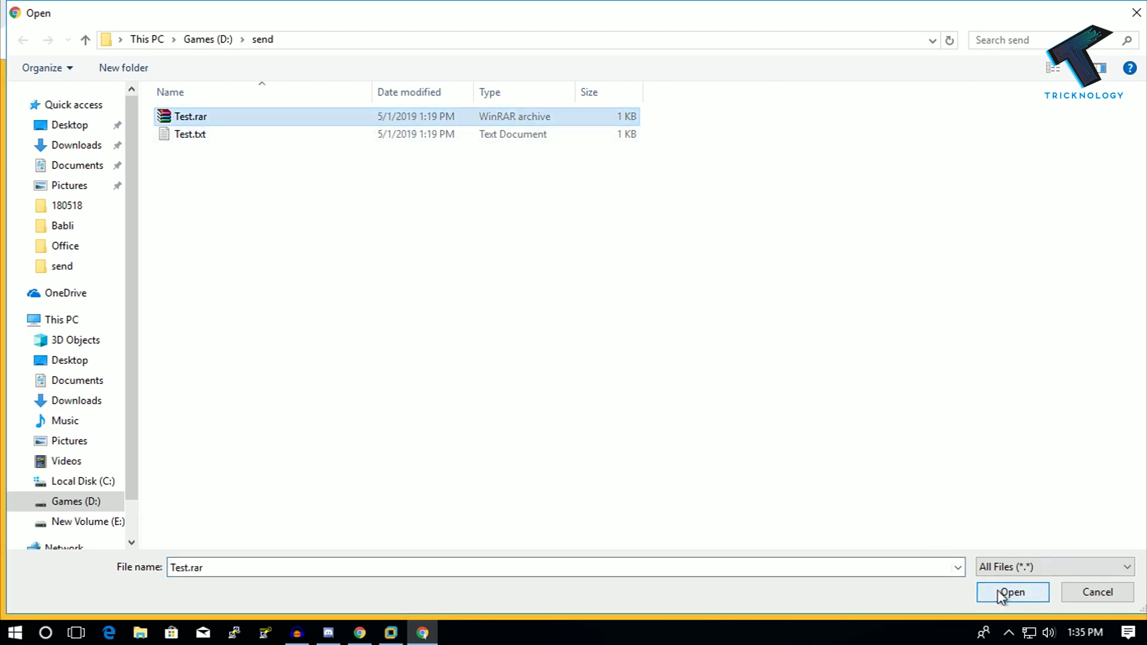
pyautogui.click(1012, 592)
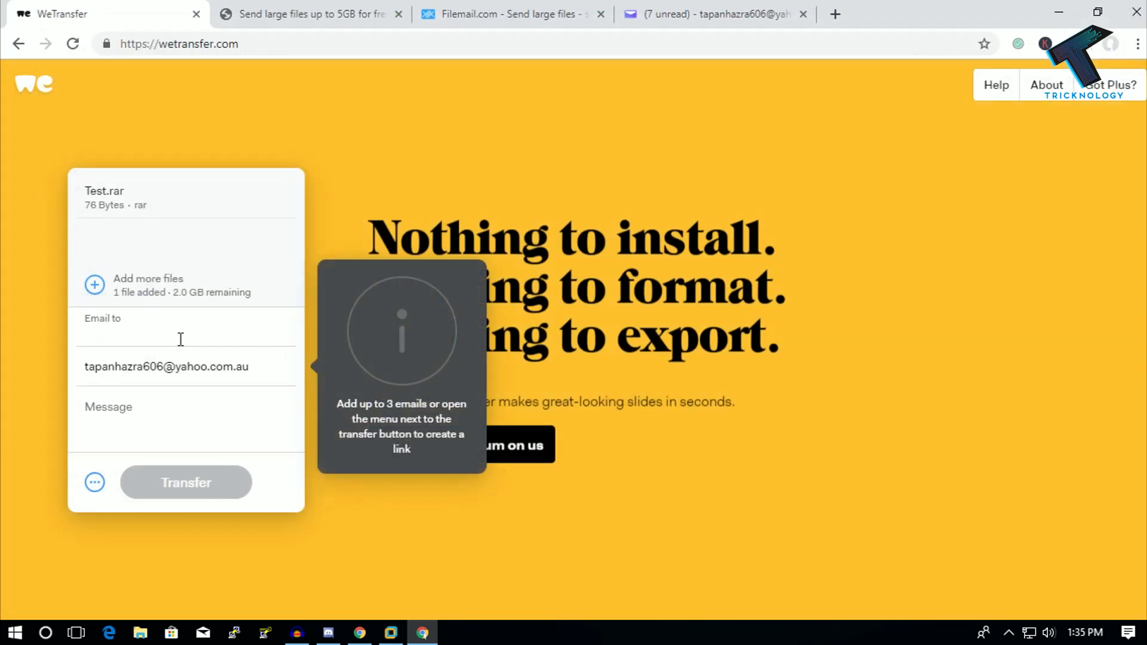
# Step: Address the transfer to the suggested Yahoo email with message 'Test' and start the upload
pyautogui.click(180, 334)
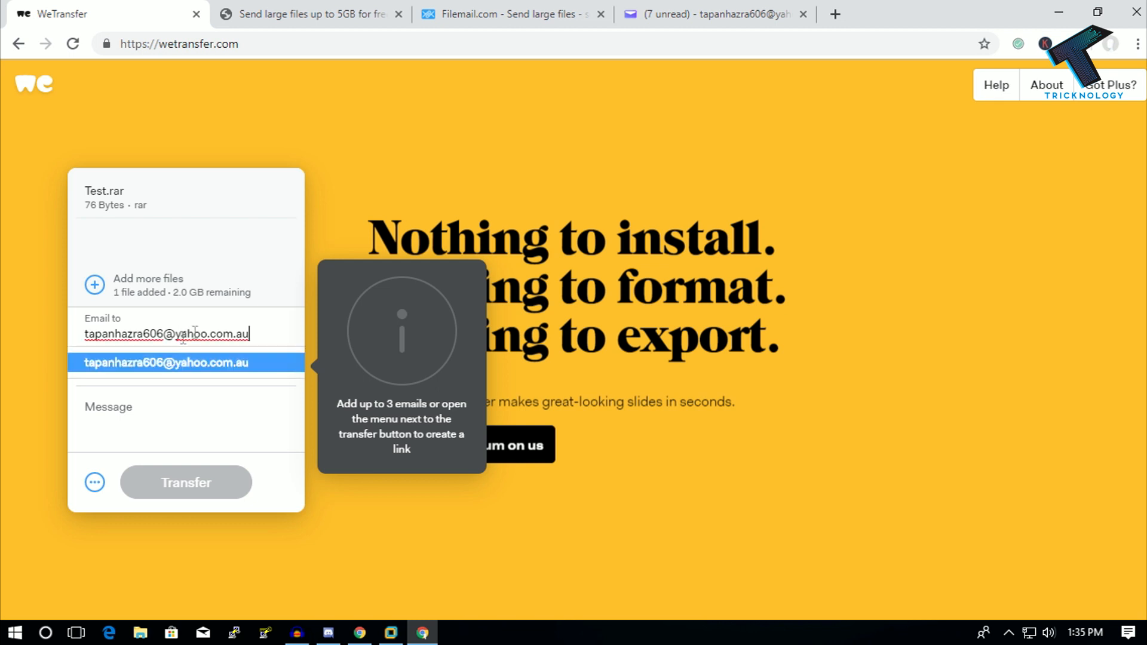
pyautogui.click(166, 362)
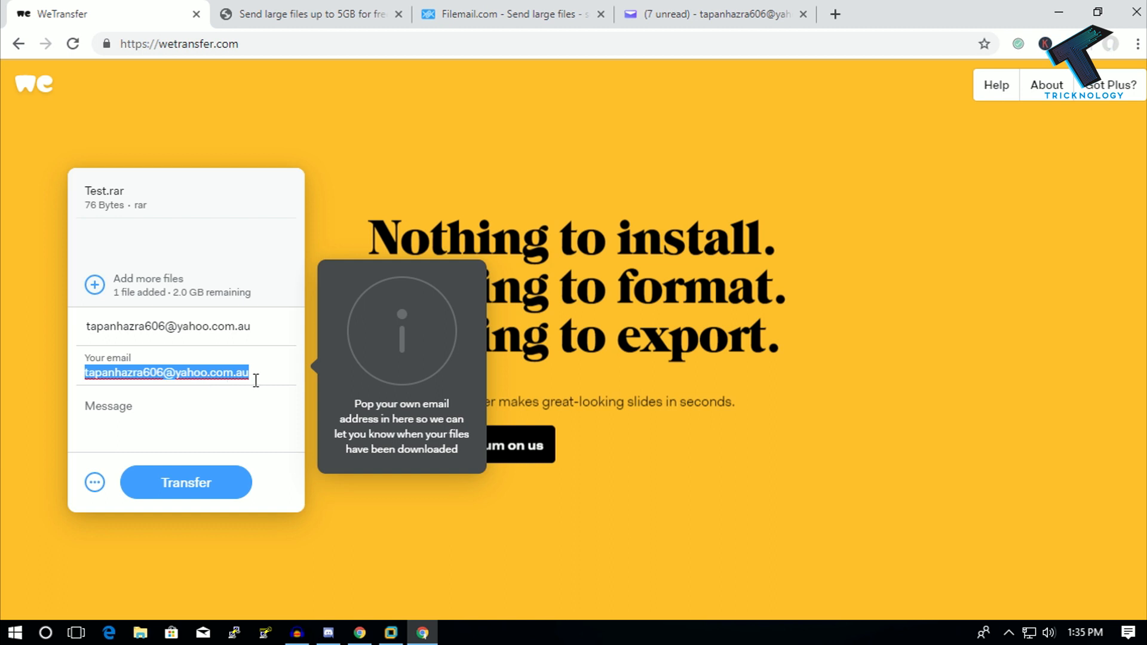
pyautogui.moveTo(46, 383)
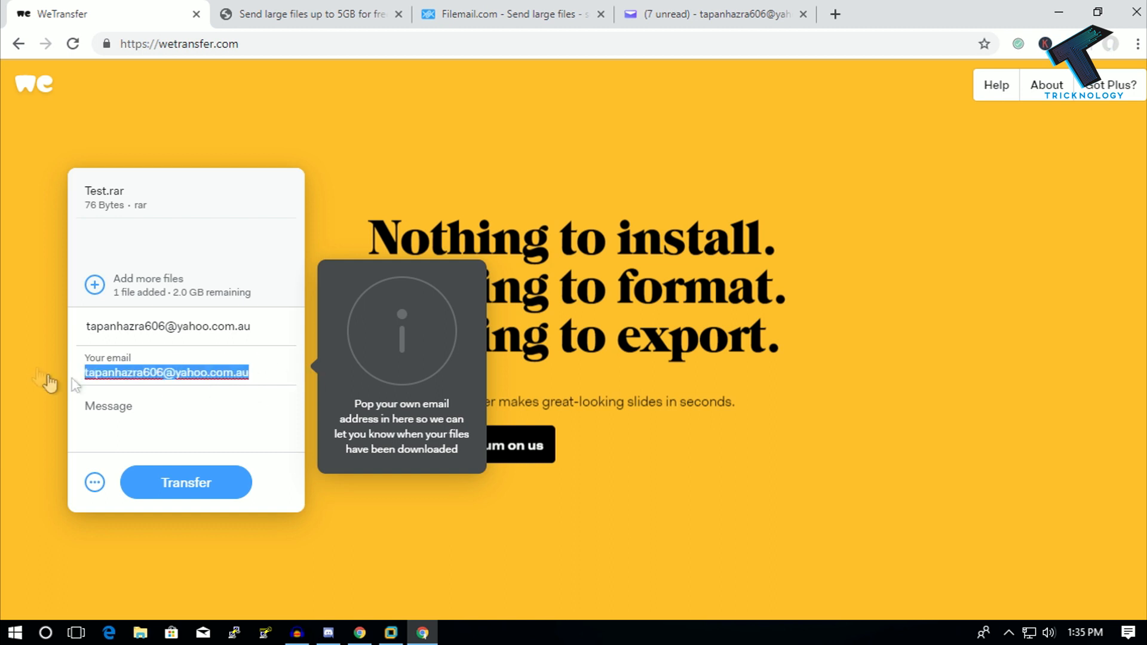
pyautogui.click(186, 417)
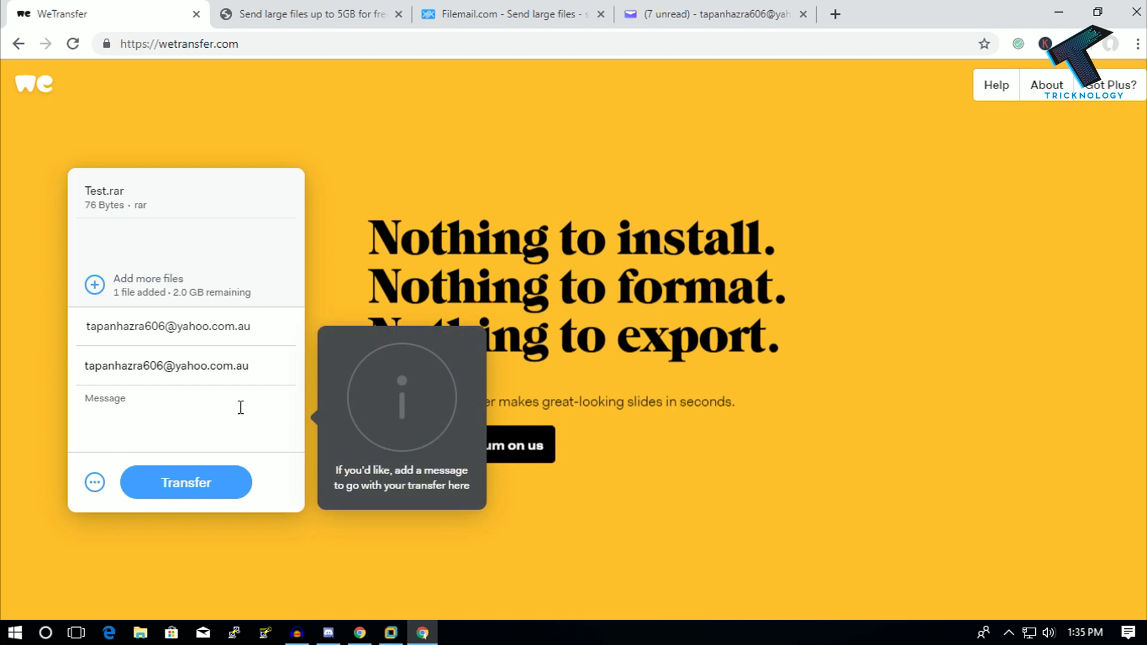
pyautogui.write('Test')
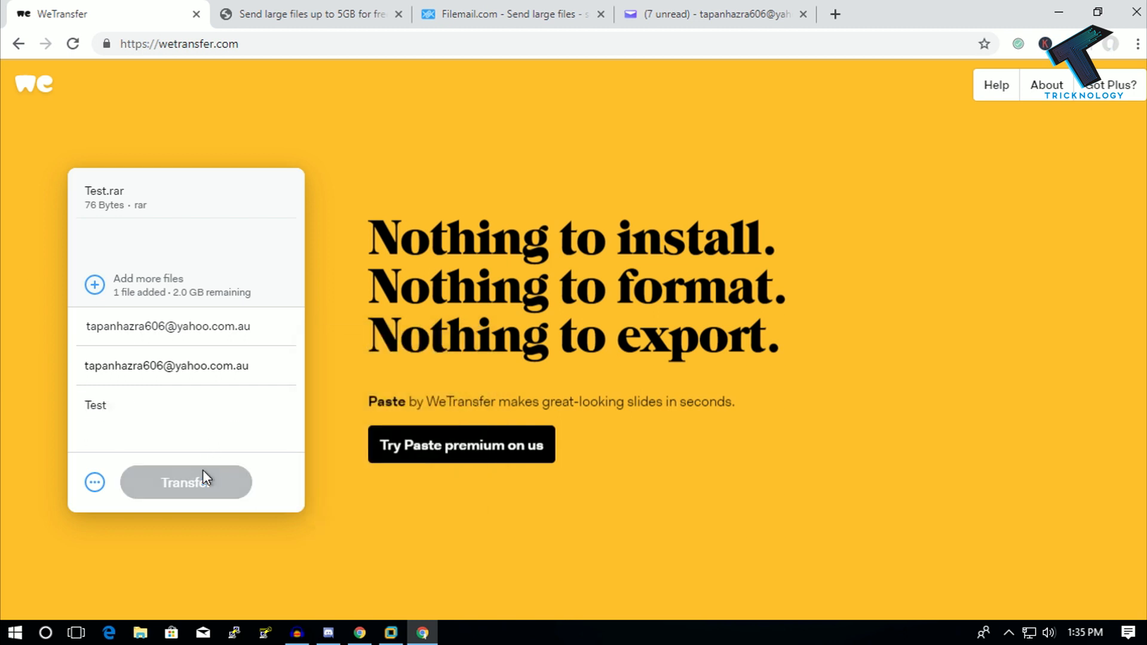
pyautogui.click(185, 482)
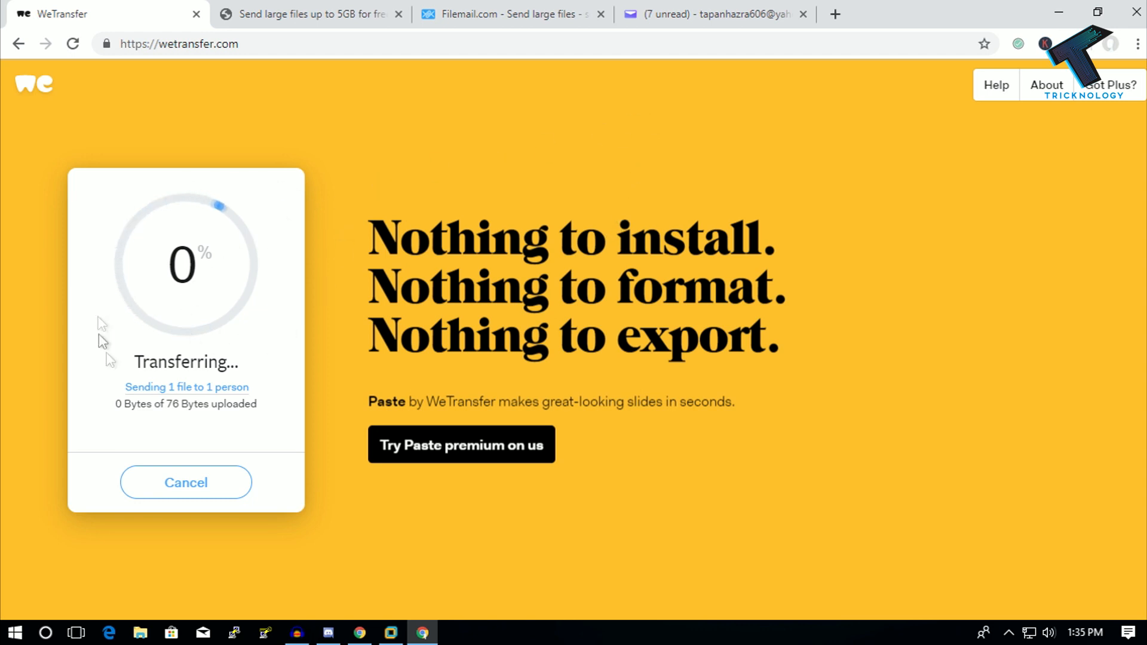
# Step: Refresh the Yahoo Mail inbox and open the newly arrived WeTransfer email for Test.rar
pyautogui.click(714, 14)
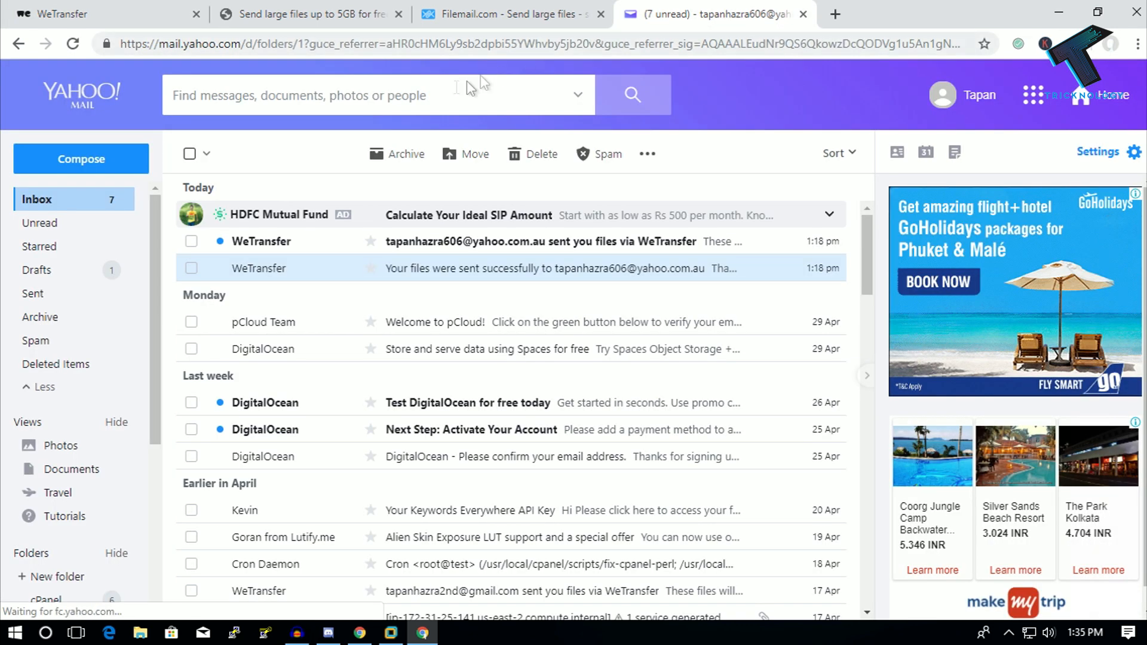
pyautogui.moveTo(515, 251)
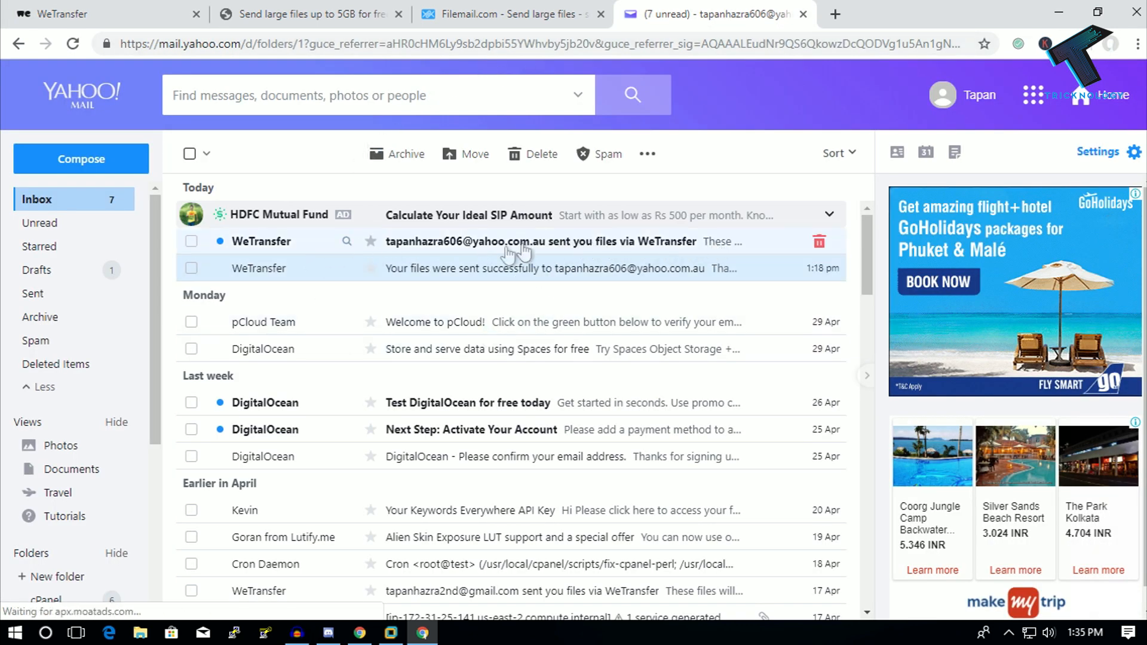
pyautogui.click(72, 43)
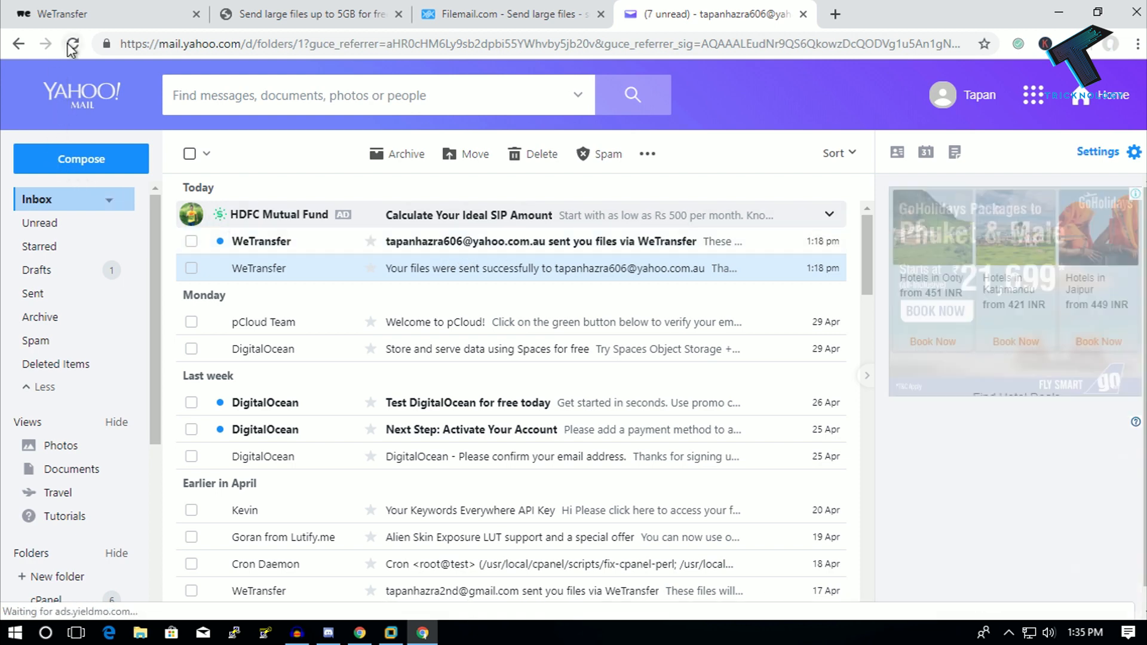
pyautogui.click(72, 43)
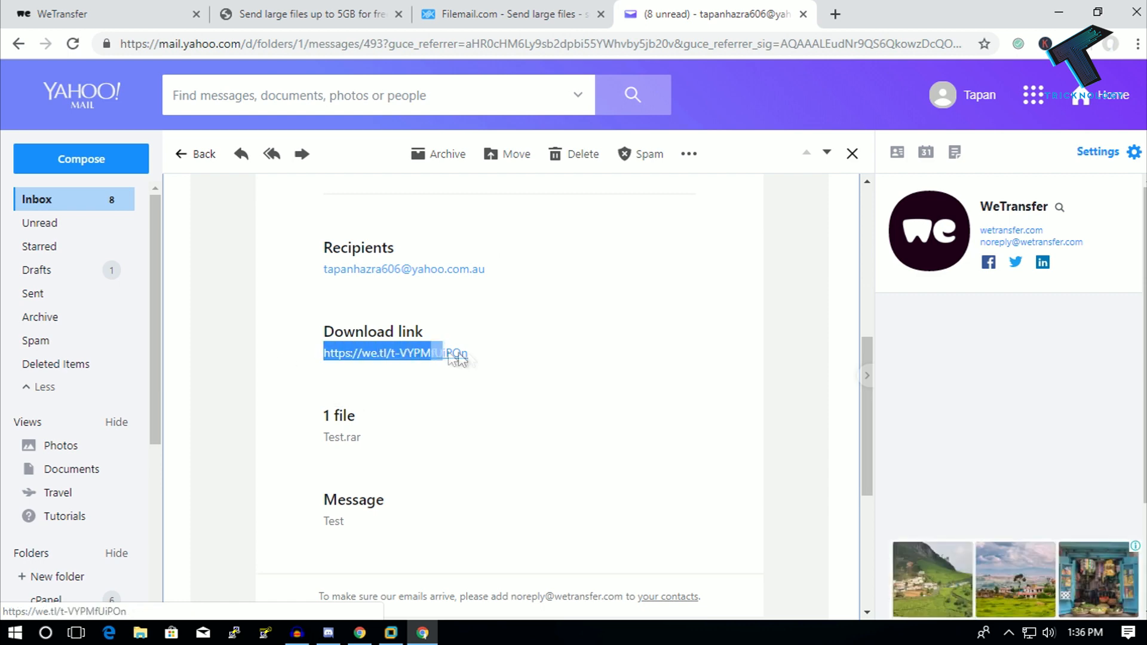
# Step: Follow the emailed link to the WeTransfer page and start downloading Test.rar
pyautogui.click(384, 353)
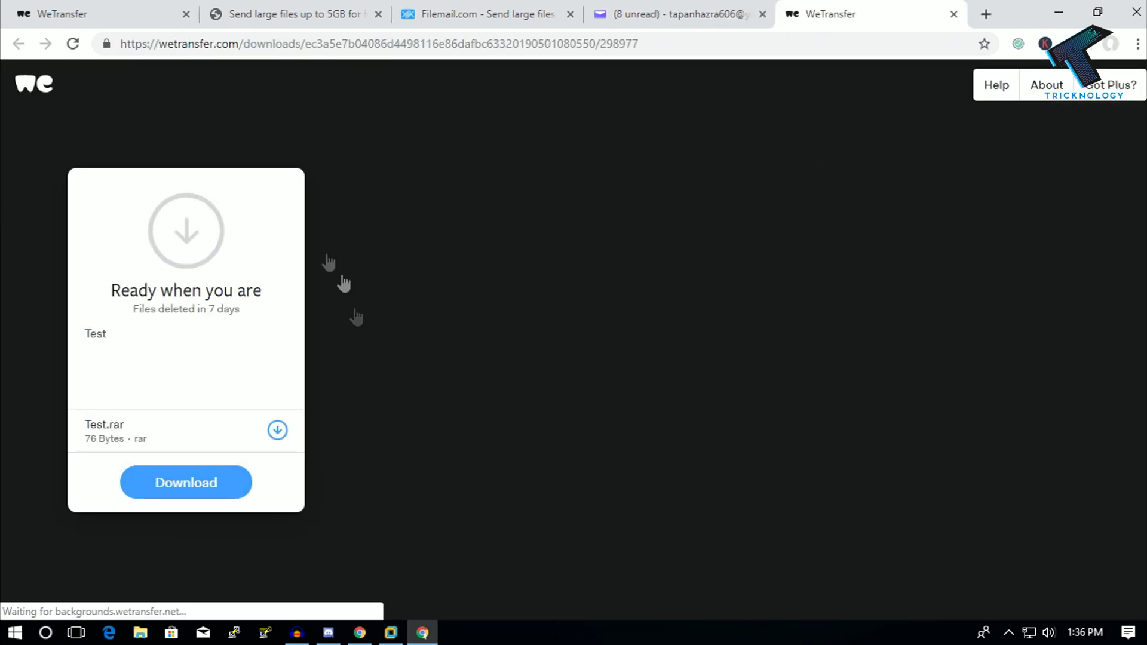
pyautogui.click(186, 482)
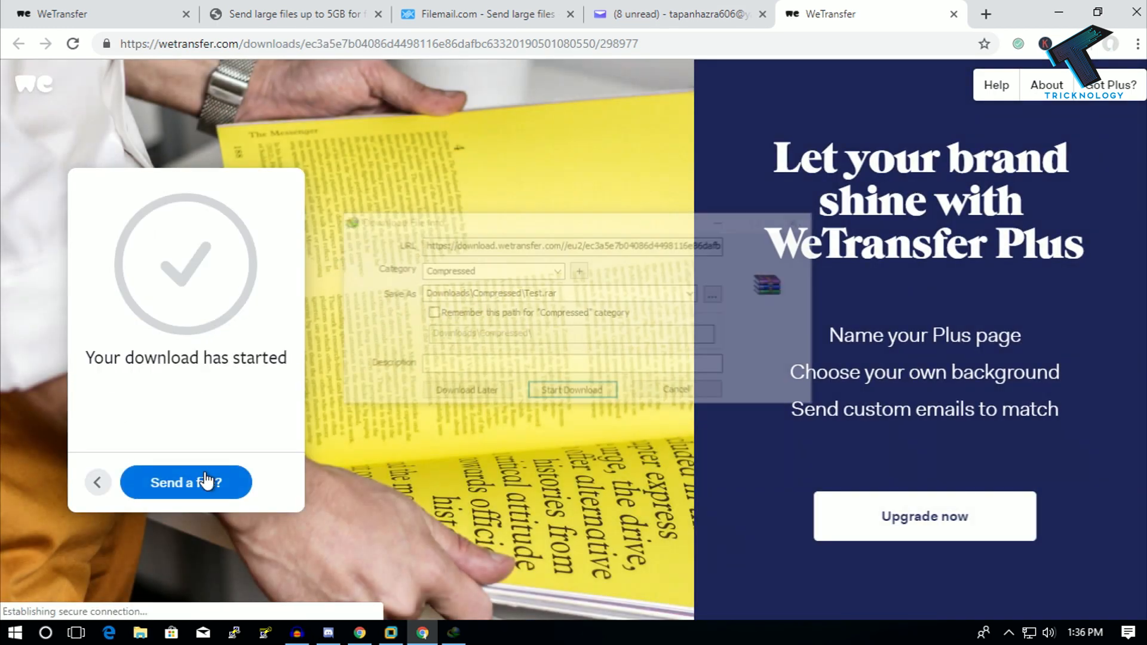